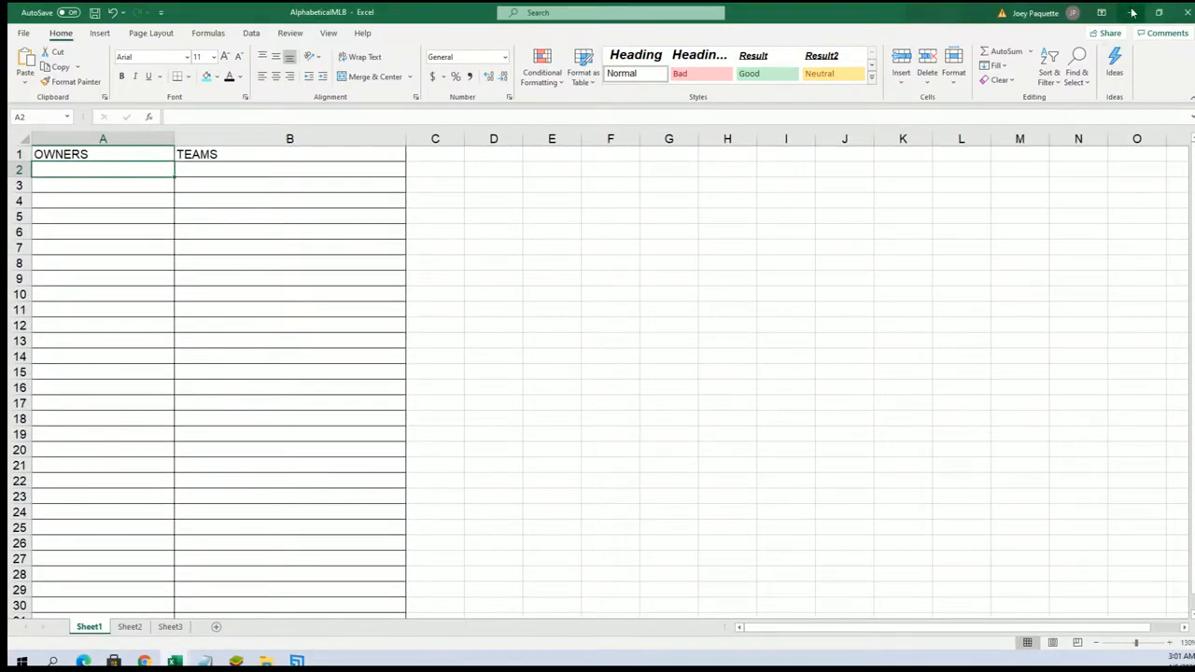
- Switch from the Excel sheet to the browser tab holding the owner names
{"action": "left_click", "coordinate": [383, 12]}
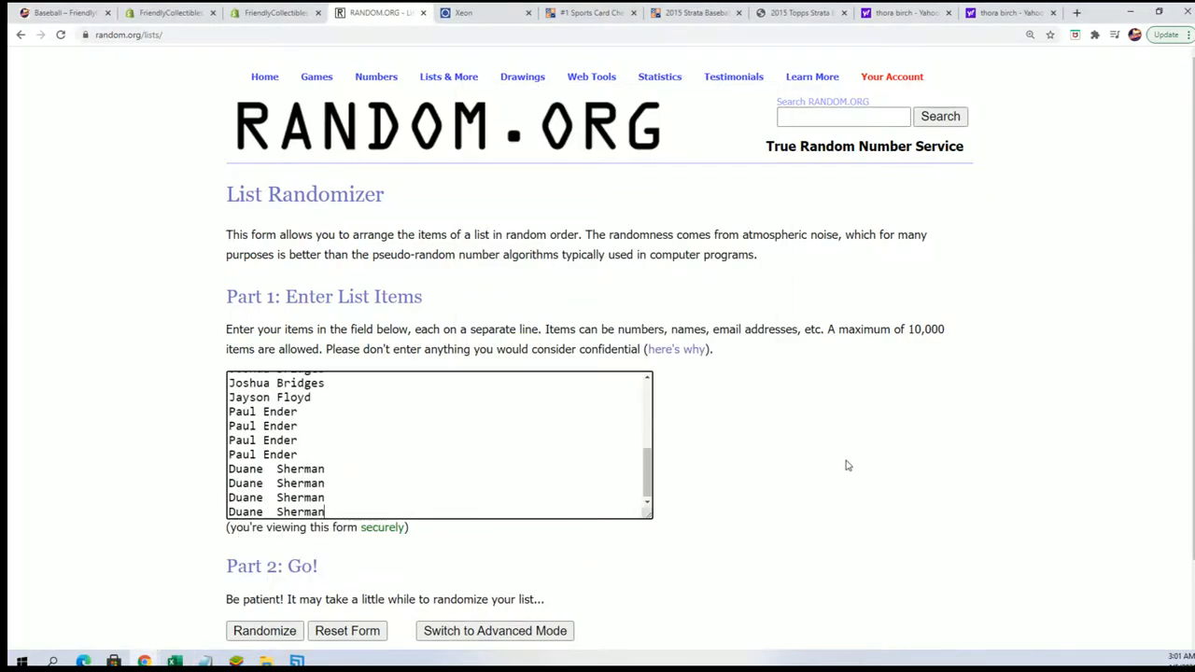
- Randomize the 24 owner names, reshuffling until a seventh random order is shown
{"action": "left_click", "coordinate": [265, 631]}
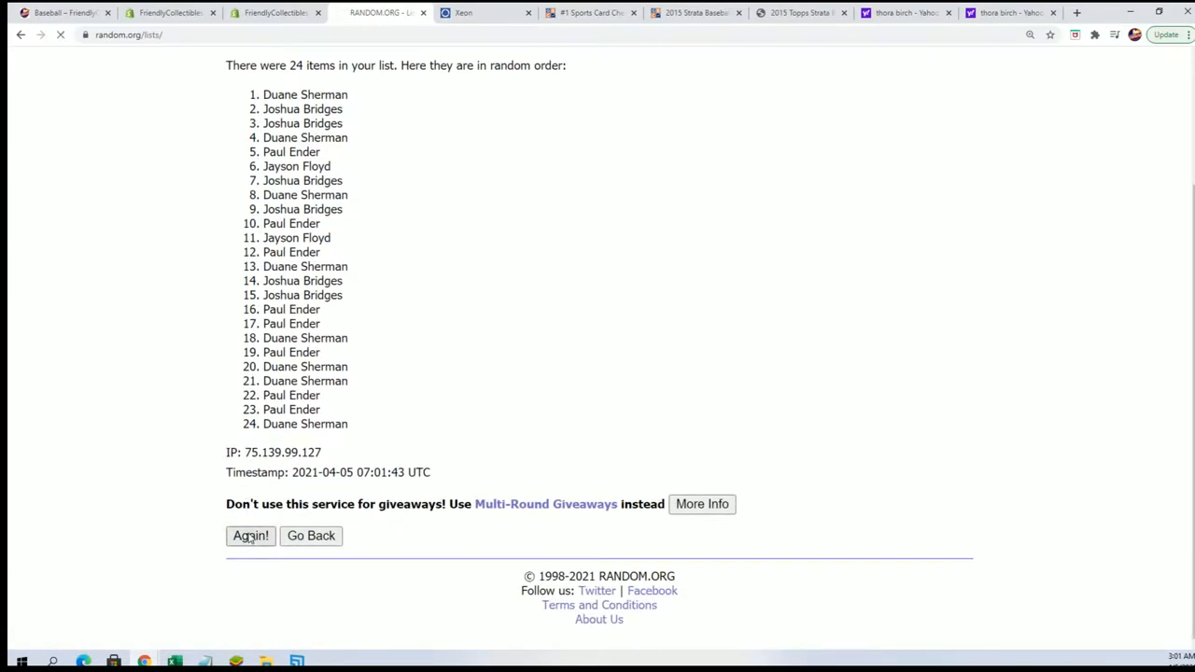
{"action": "left_click", "coordinate": [250, 534]}
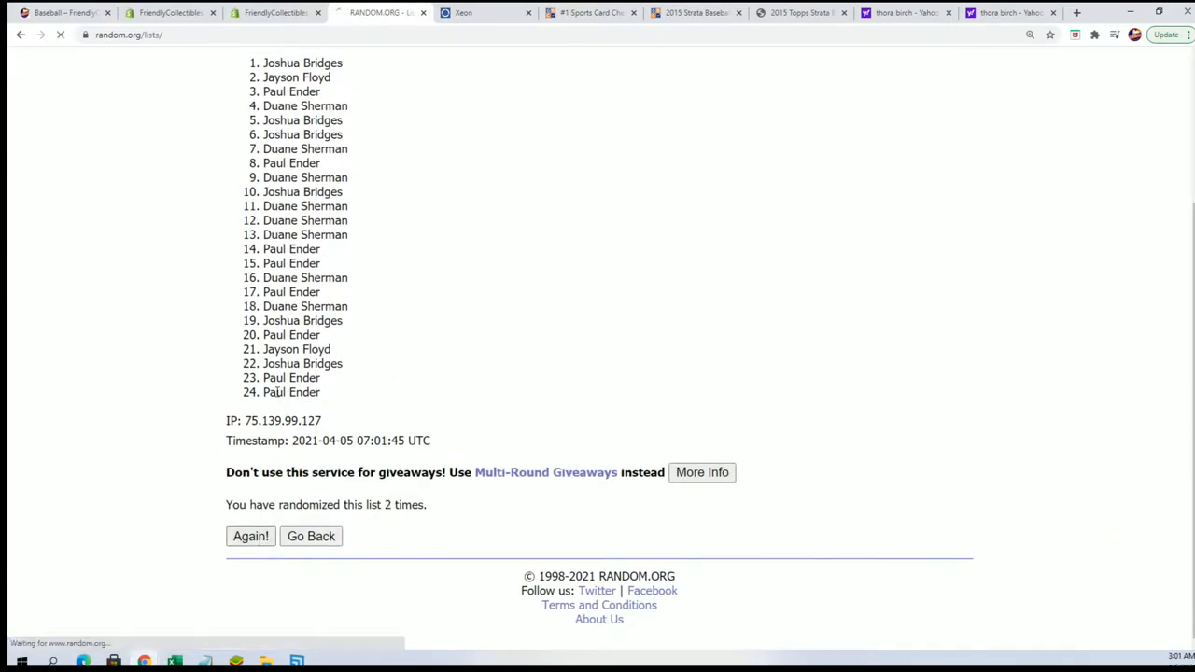
{"action": "left_click", "coordinate": [250, 535]}
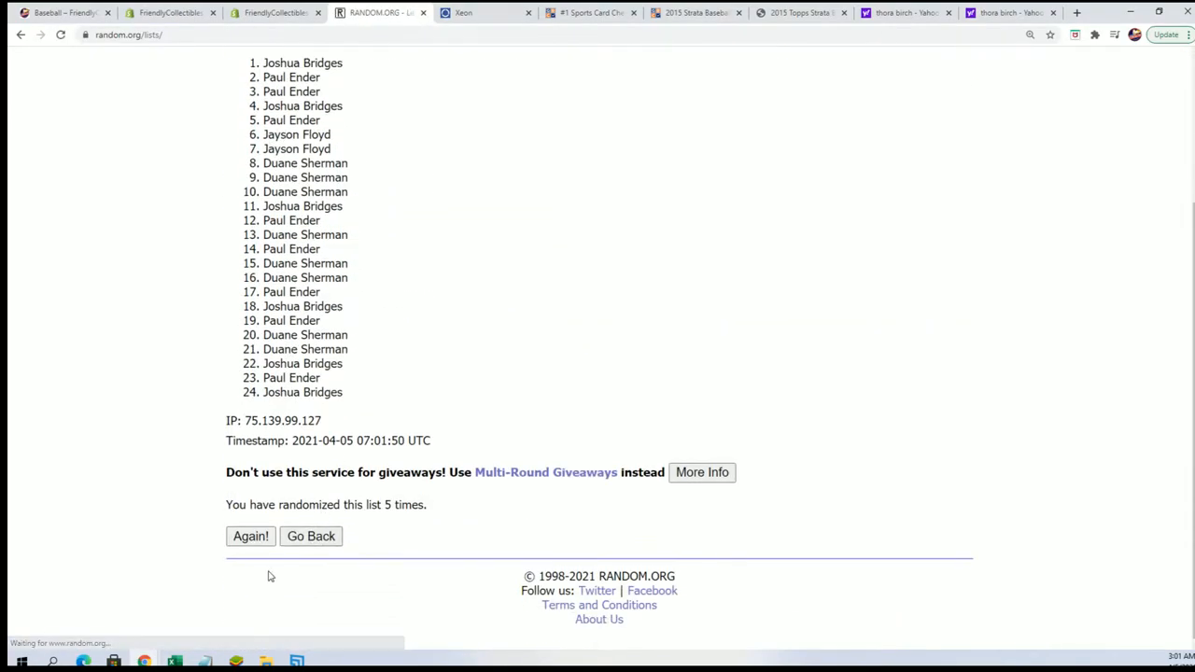
{"action": "left_click", "coordinate": [250, 536]}
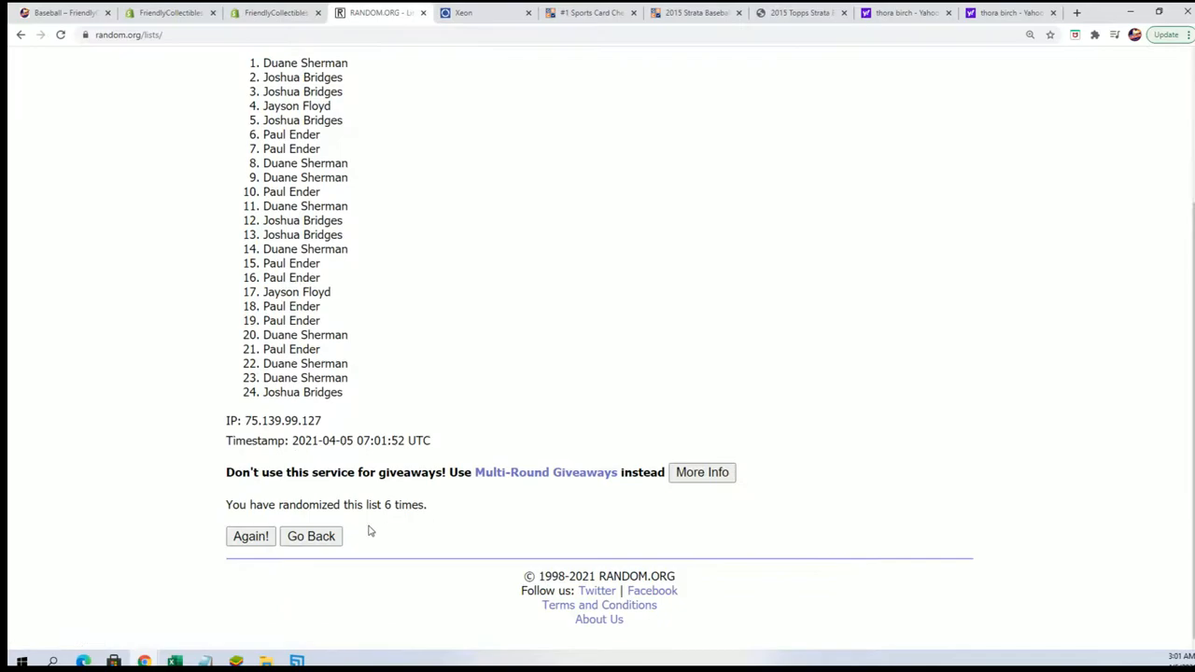
{"action": "left_click", "coordinate": [250, 536]}
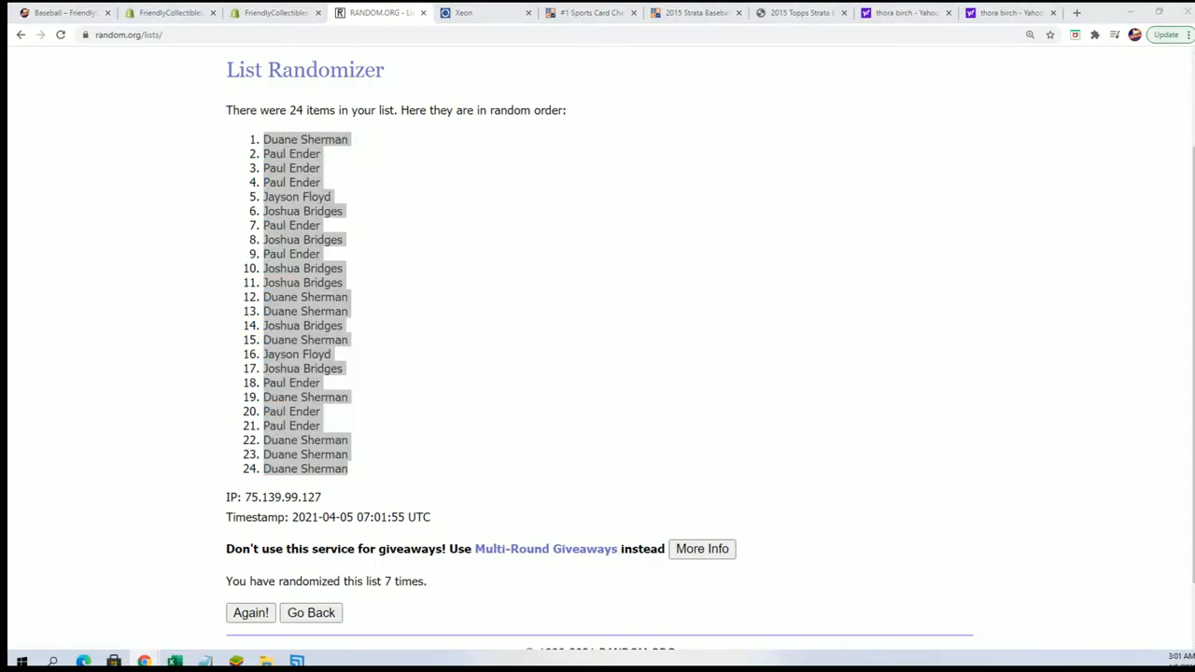
- Paste the shuffled names into A2 as plain text and make them bold
{"action": "right_click", "coordinate": [56, 168]}
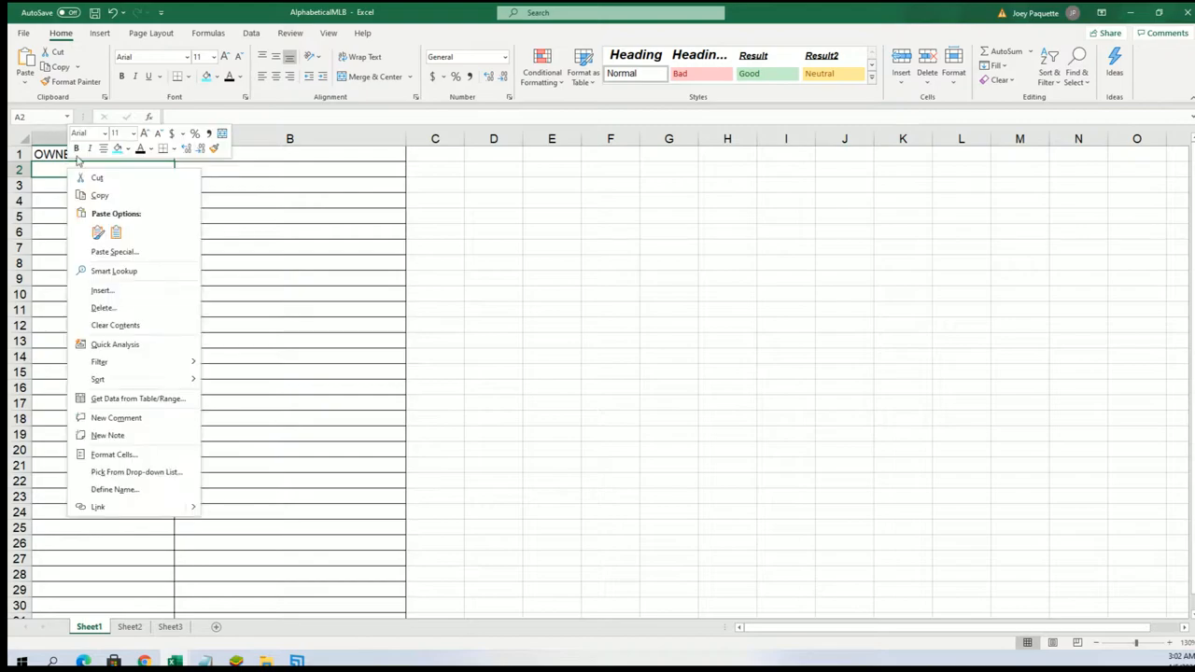
{"action": "left_click", "coordinate": [114, 250]}
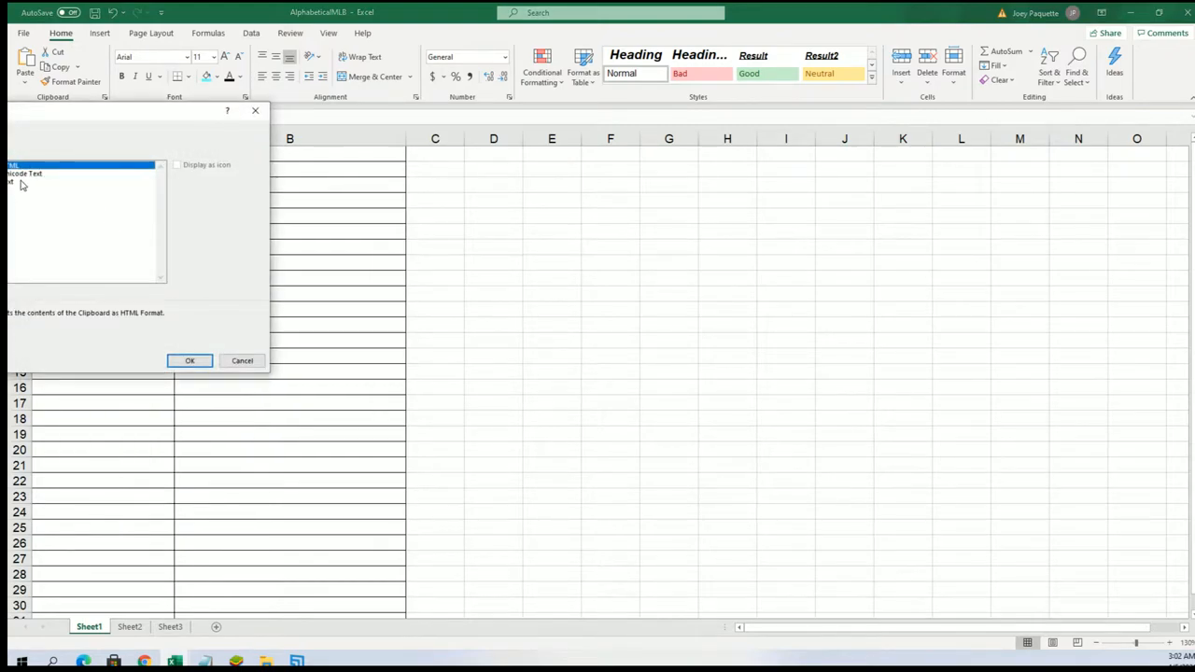
{"action": "left_click", "coordinate": [190, 360]}
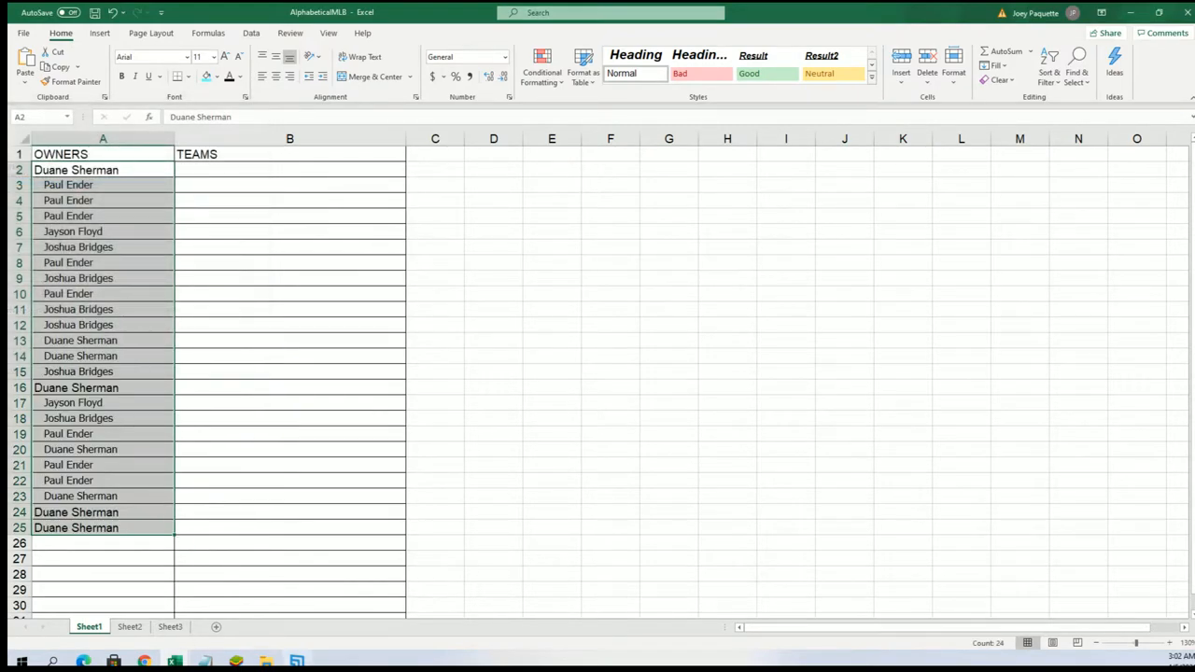
{"action": "right_click", "coordinate": [67, 185]}
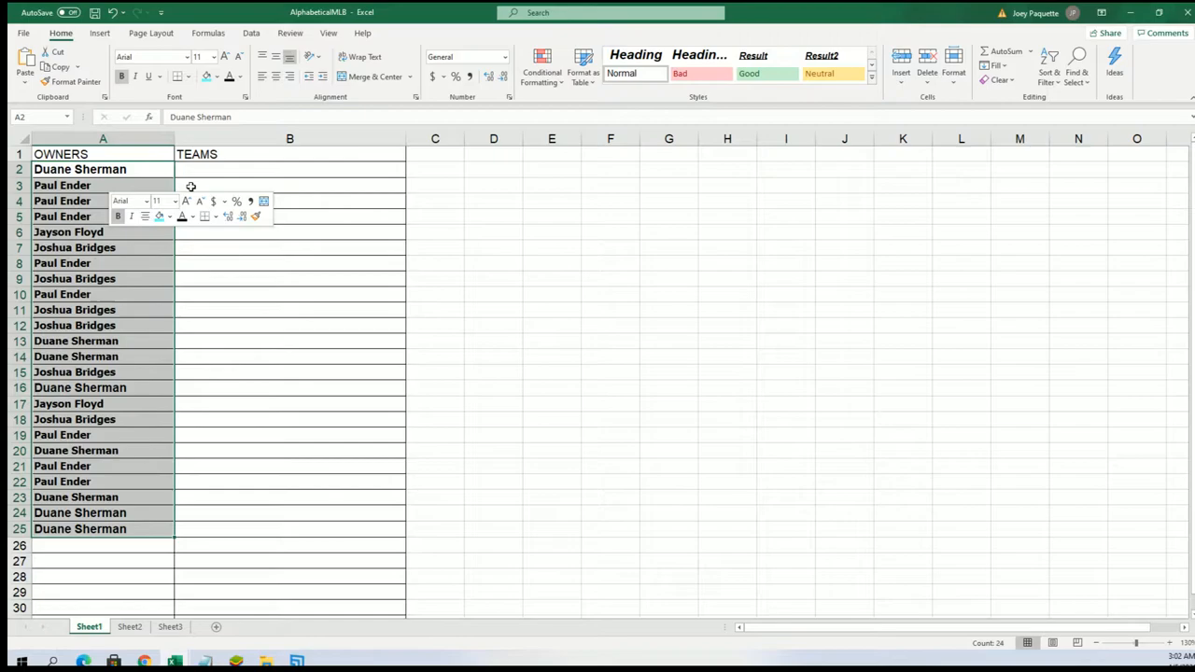
{"action": "left_click", "coordinate": [289, 168]}
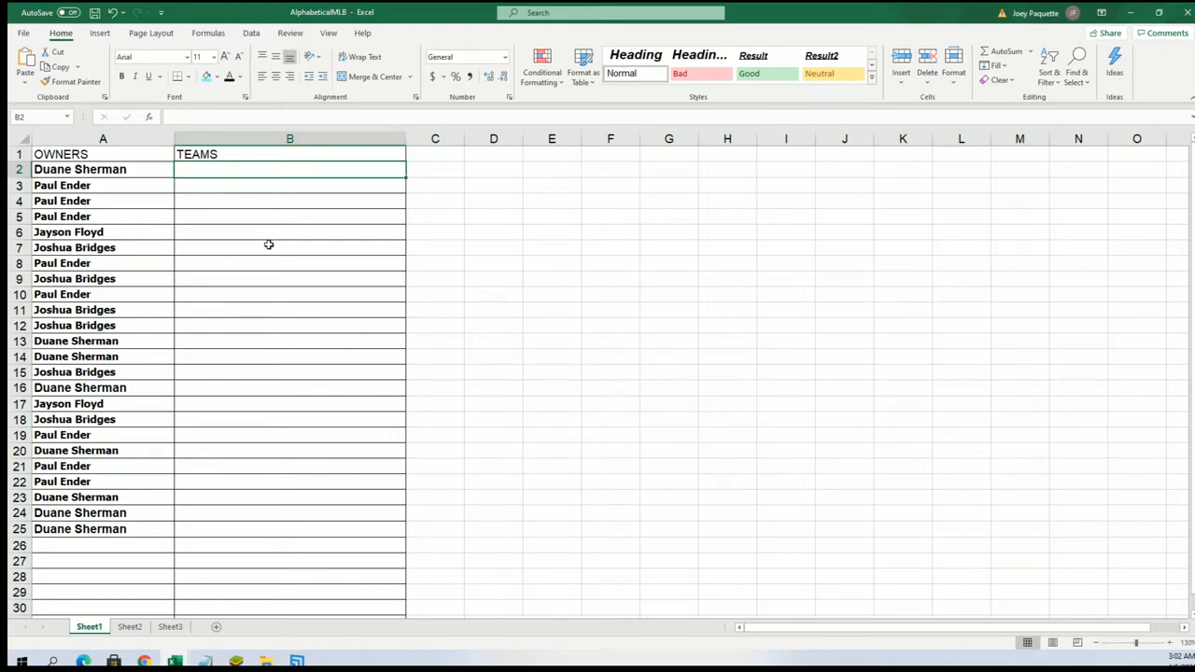
- Clear the entry list and paste in the MLB team names copied from Notepad
{"action": "left_click", "coordinate": [103, 138]}
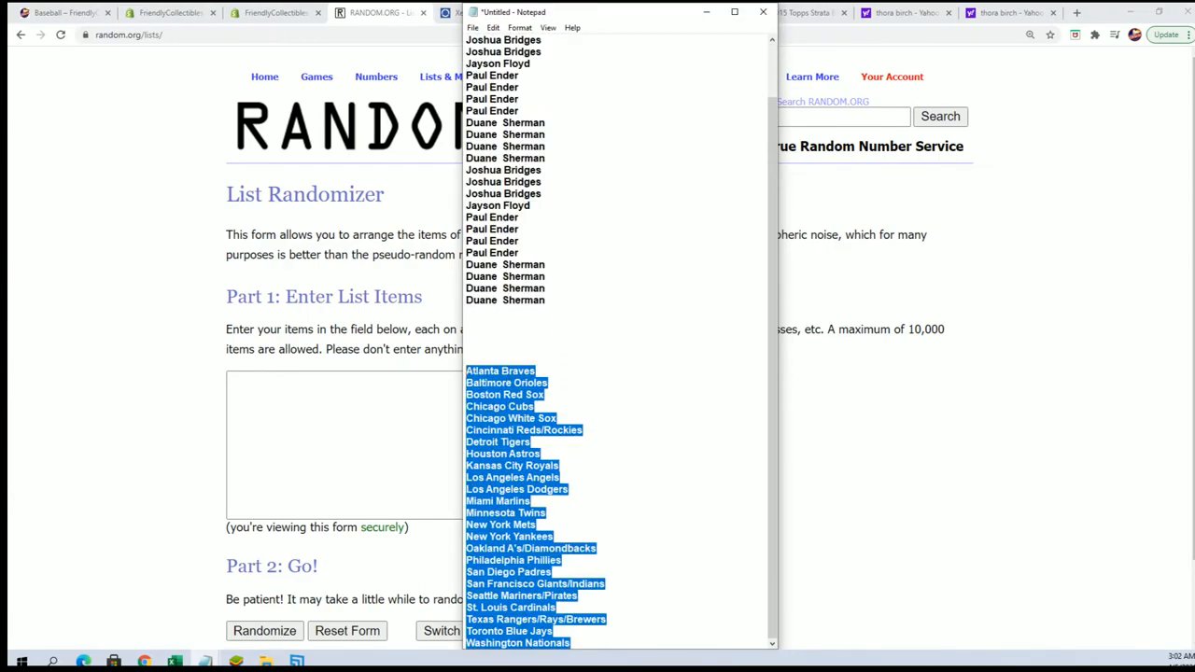
{"action": "right_click", "coordinate": [438, 438]}
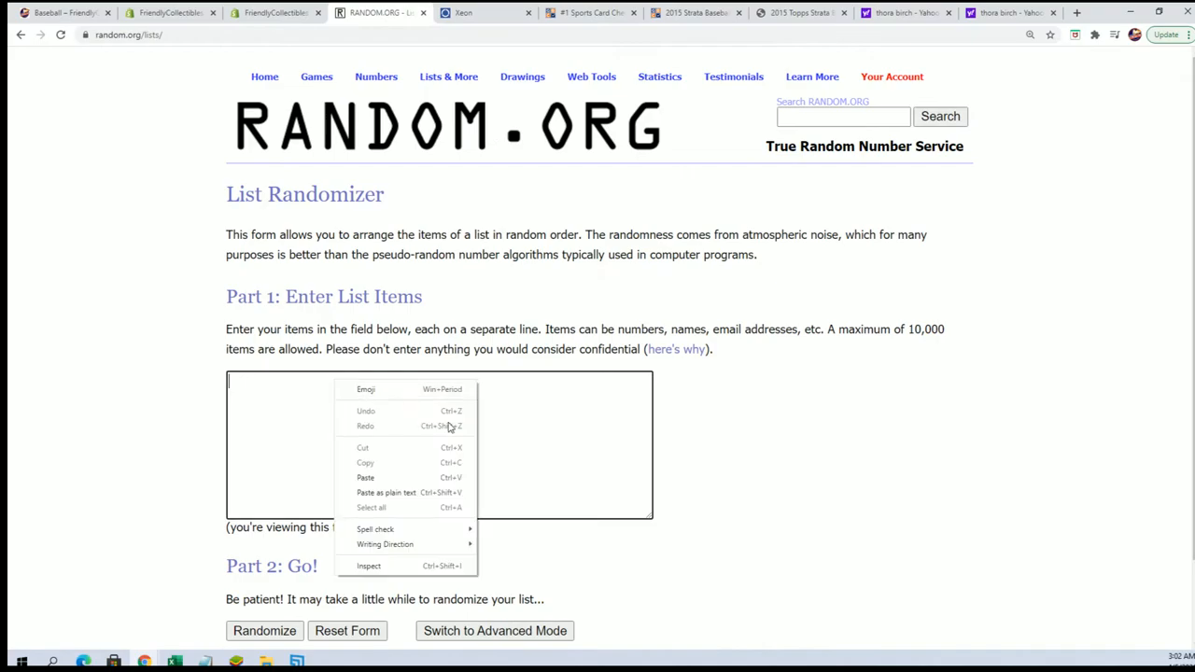
{"action": "left_click", "coordinate": [365, 478]}
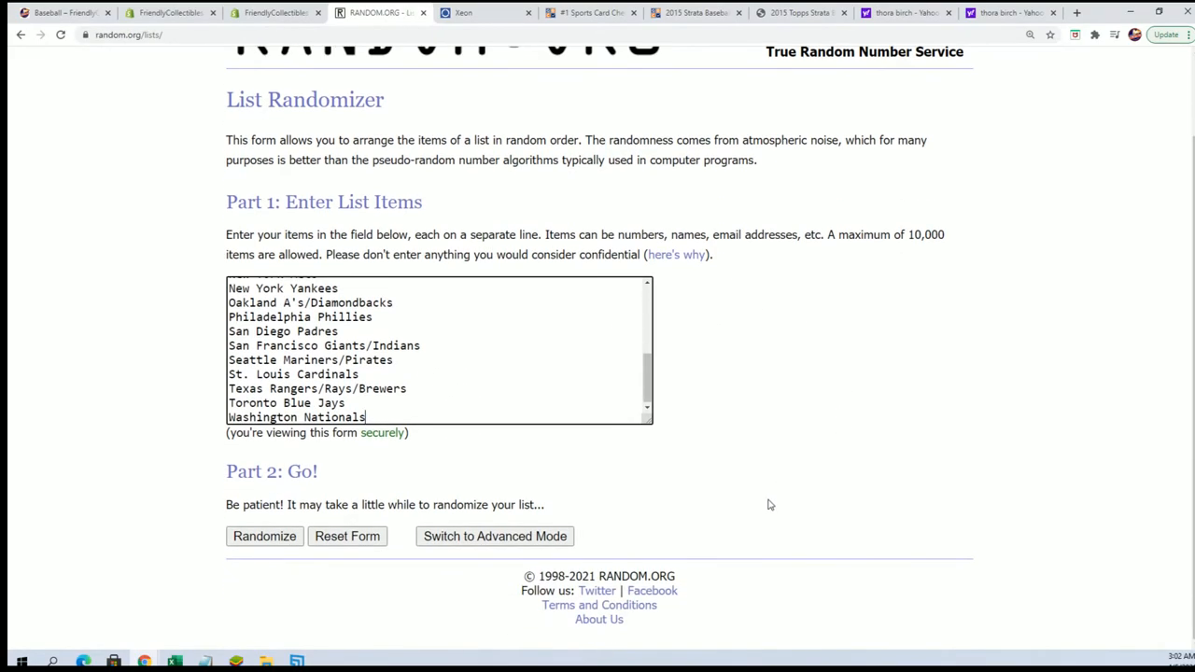
- Randomize the 24 team names, reshuffling until a sixth random order is shown
{"action": "left_click", "coordinate": [265, 536]}
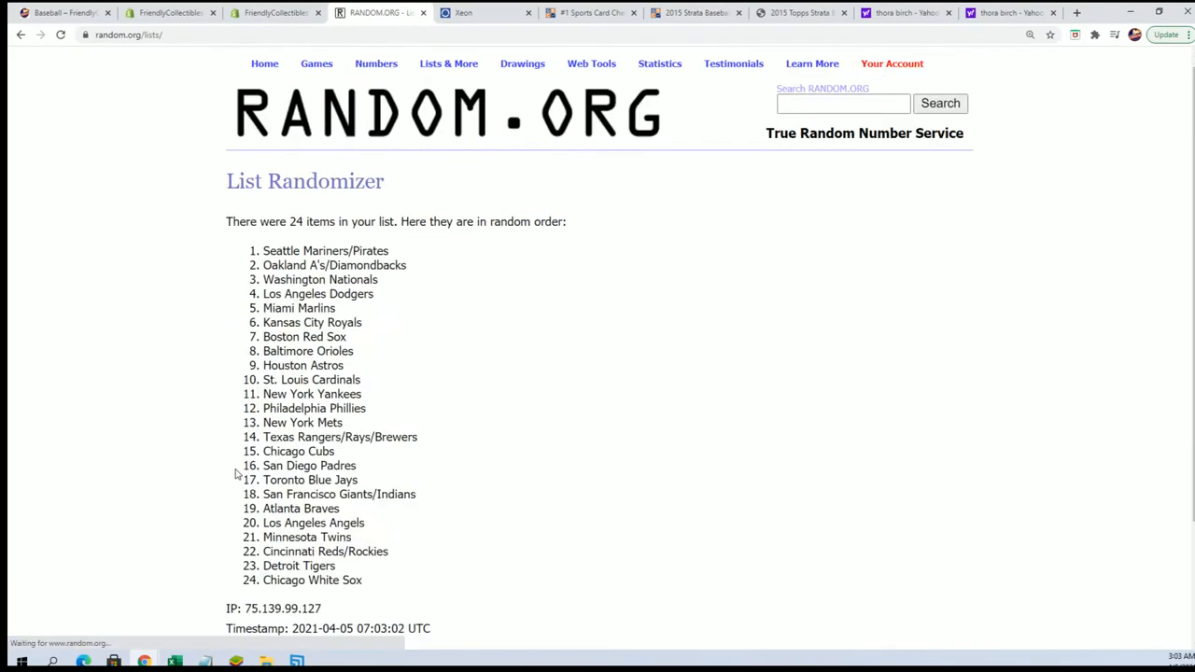
{"action": "left_click", "coordinate": [251, 536]}
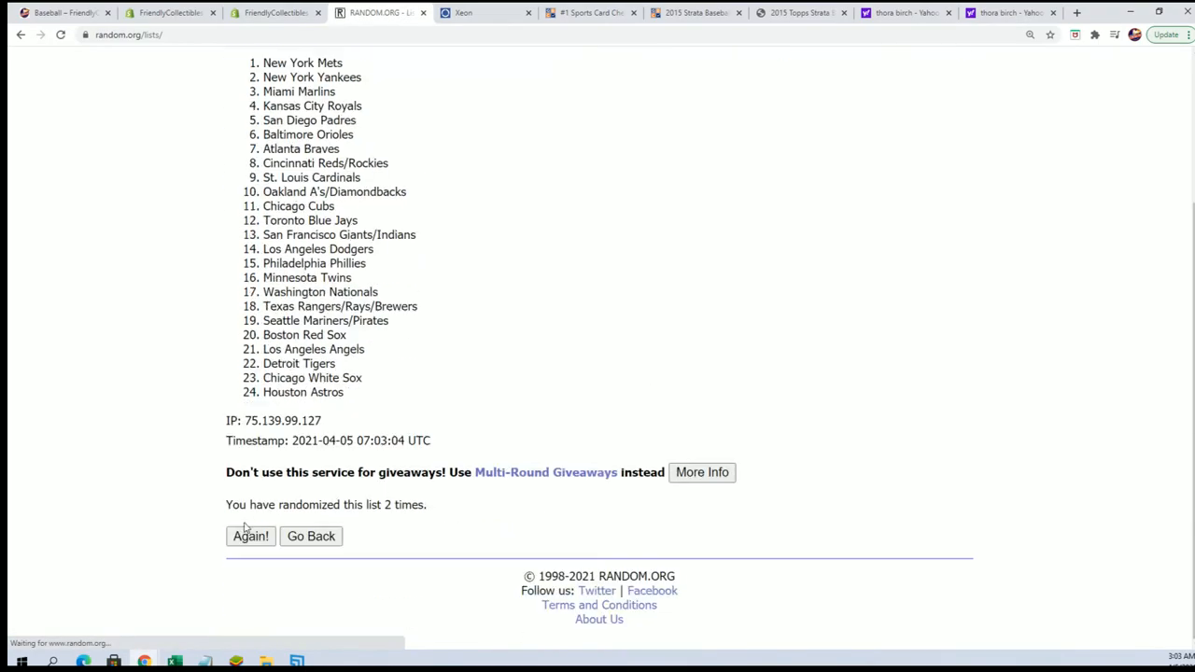
{"action": "left_click", "coordinate": [251, 535]}
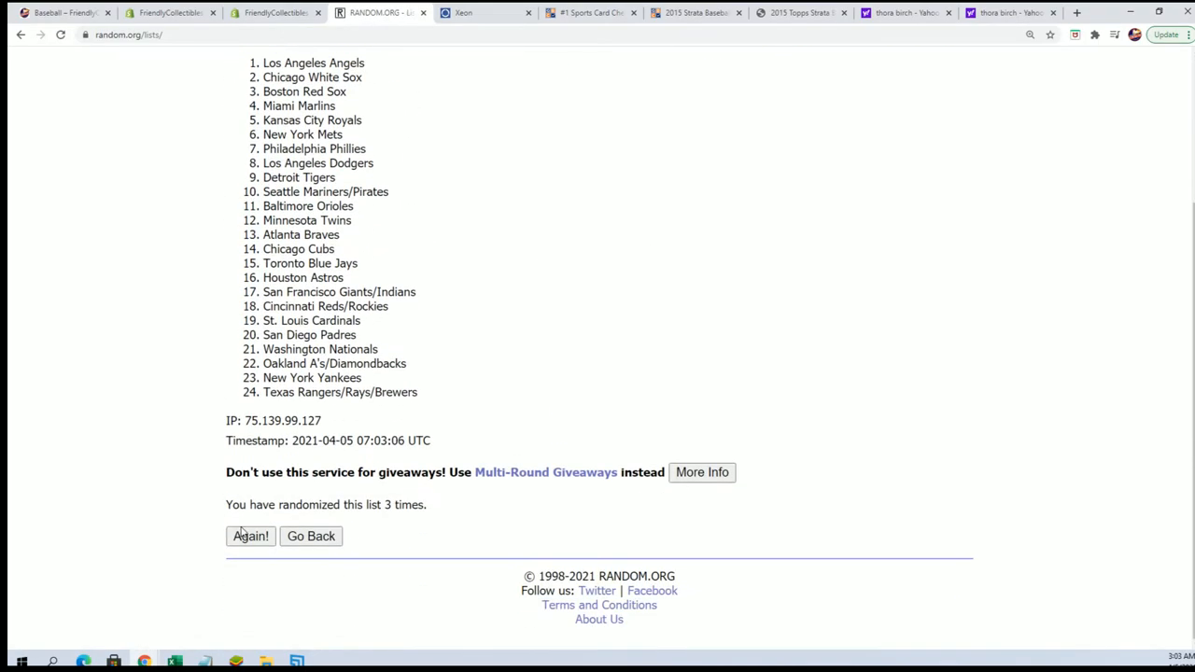
{"action": "left_click", "coordinate": [251, 536]}
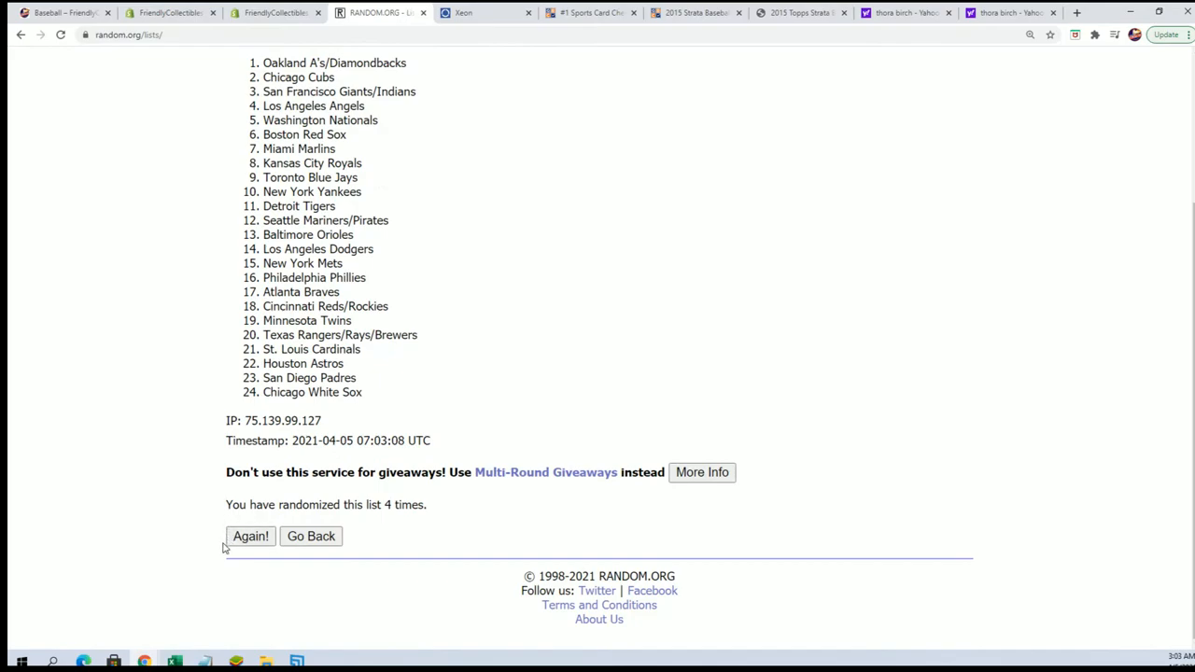
{"action": "left_click", "coordinate": [251, 535]}
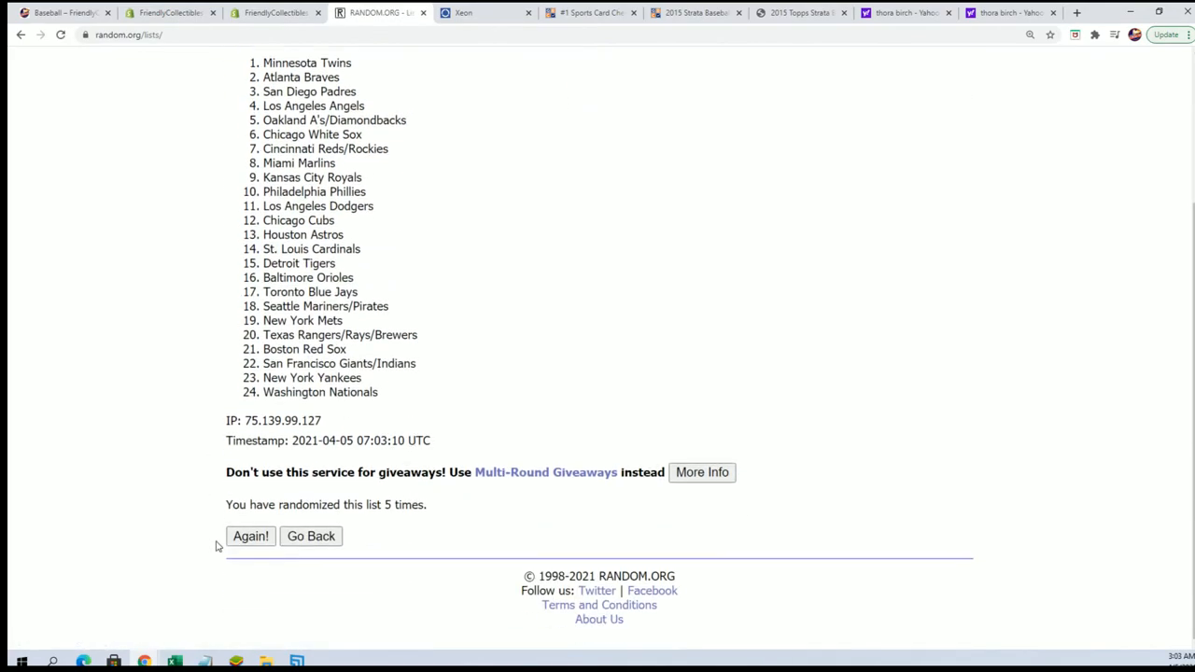
{"action": "left_click", "coordinate": [250, 536]}
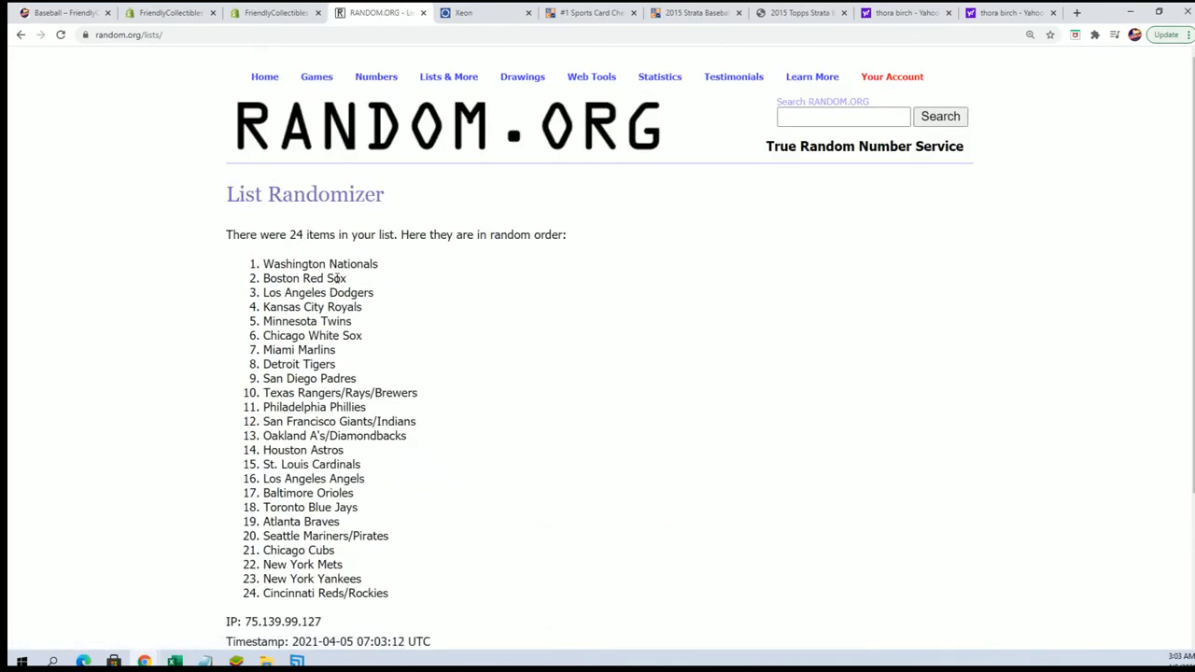
{"action": "scroll", "scroll_direction": "down", "scroll_amount": 3}
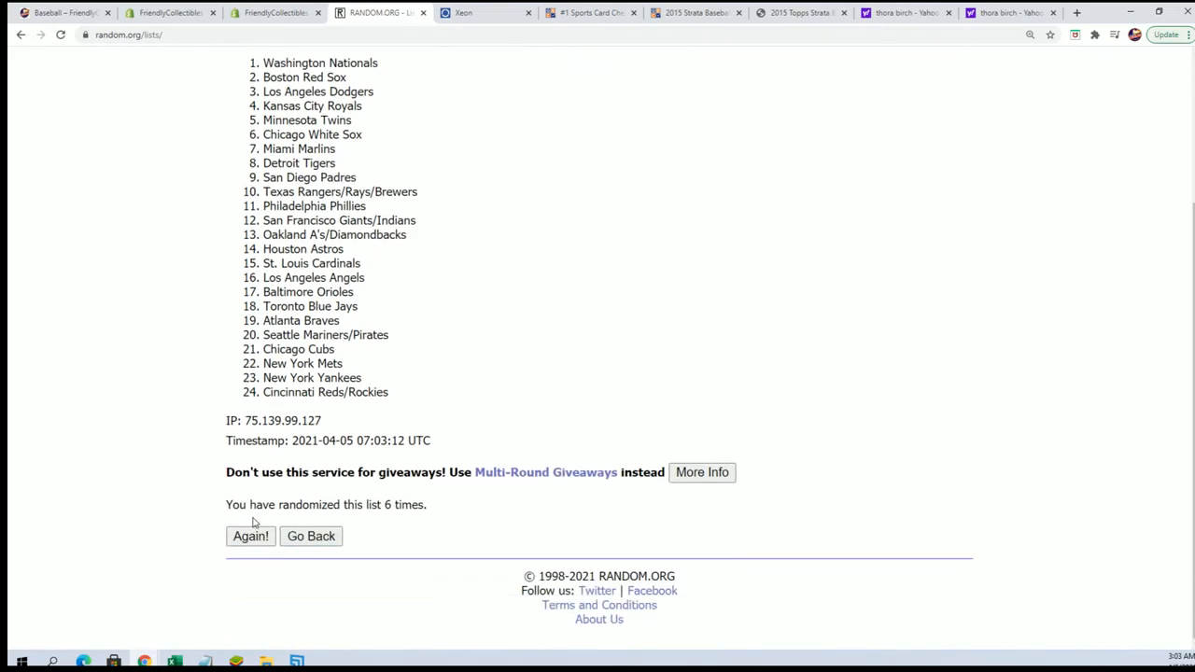